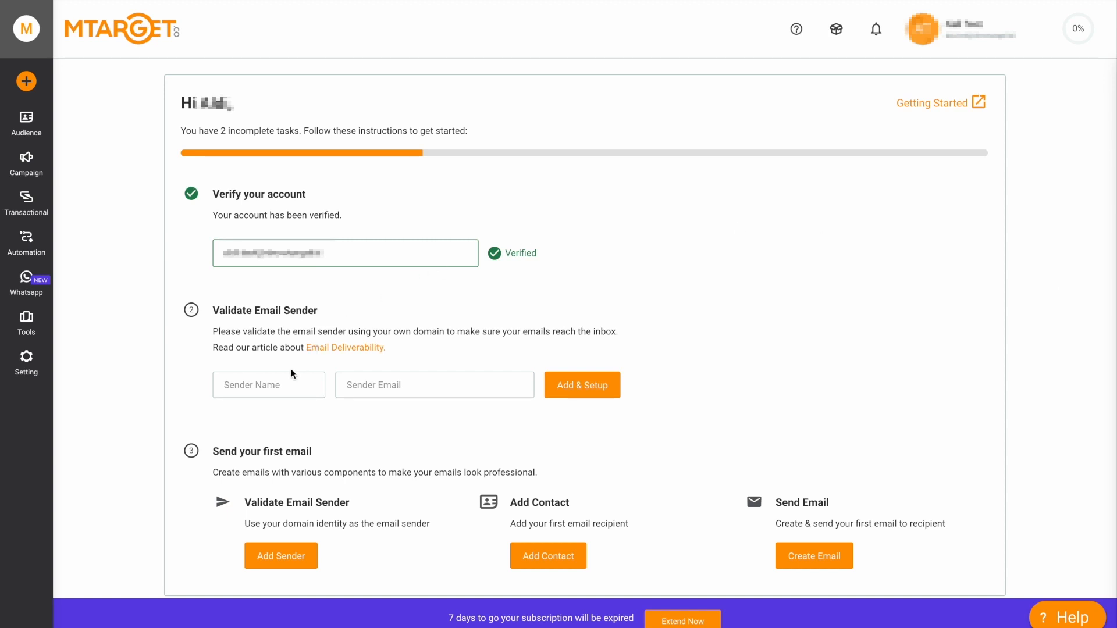
Add the sender name and email, confirm it from the validation email, and return to the sender list
{"action": "left_click", "coordinate": [269, 385]}
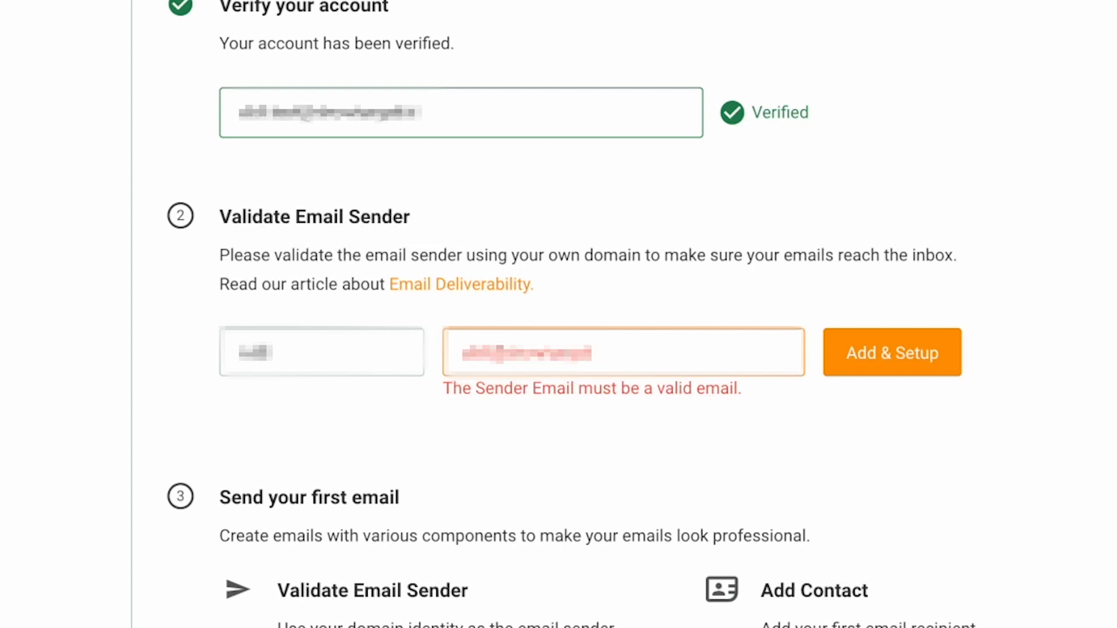
{"action": "left_click", "coordinate": [891, 351]}
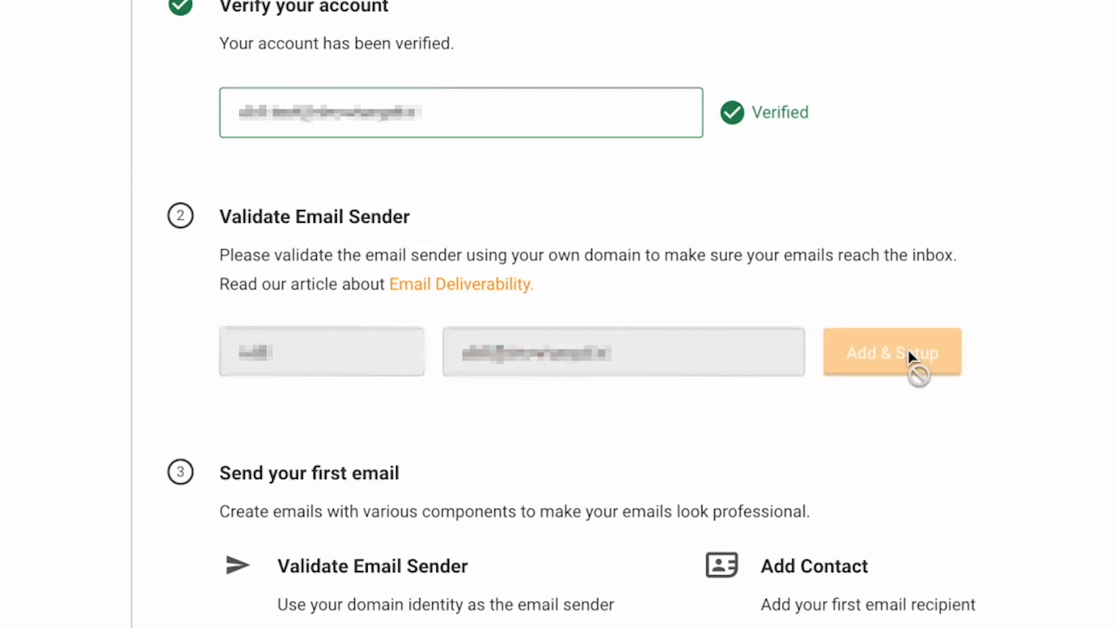
{"action": "left_click", "coordinate": [891, 352]}
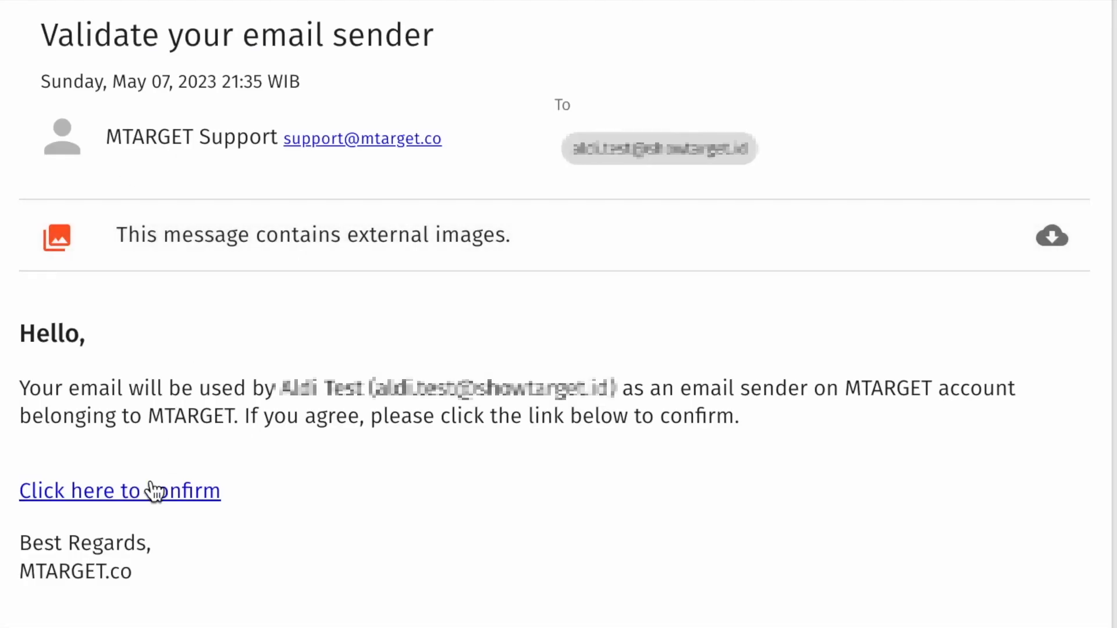
{"action": "left_click", "coordinate": [119, 491]}
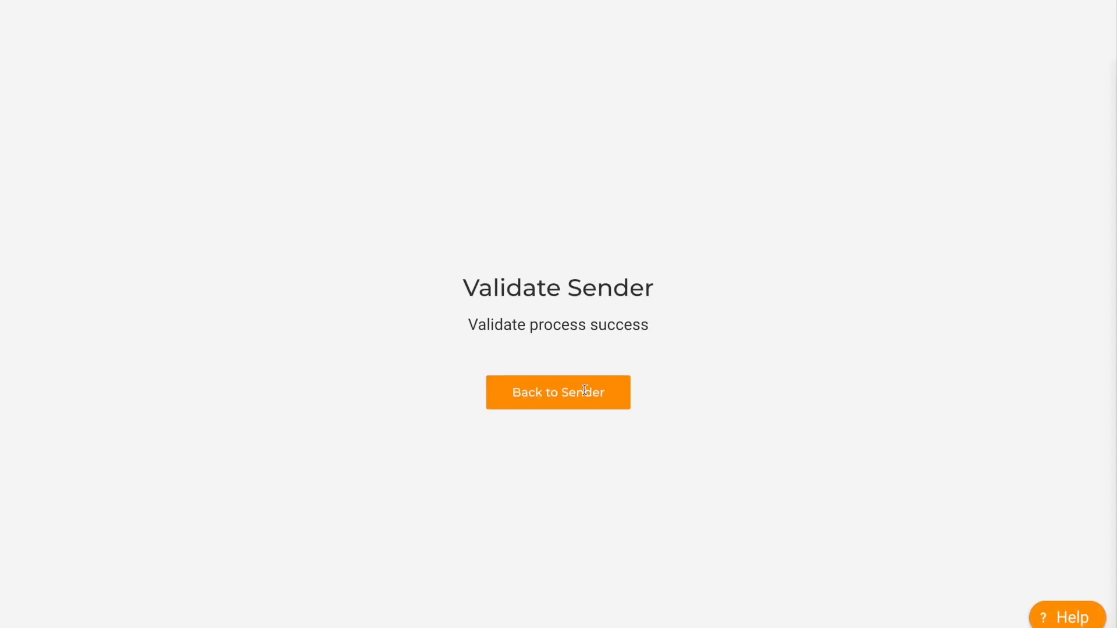
{"action": "left_click", "coordinate": [557, 392]}
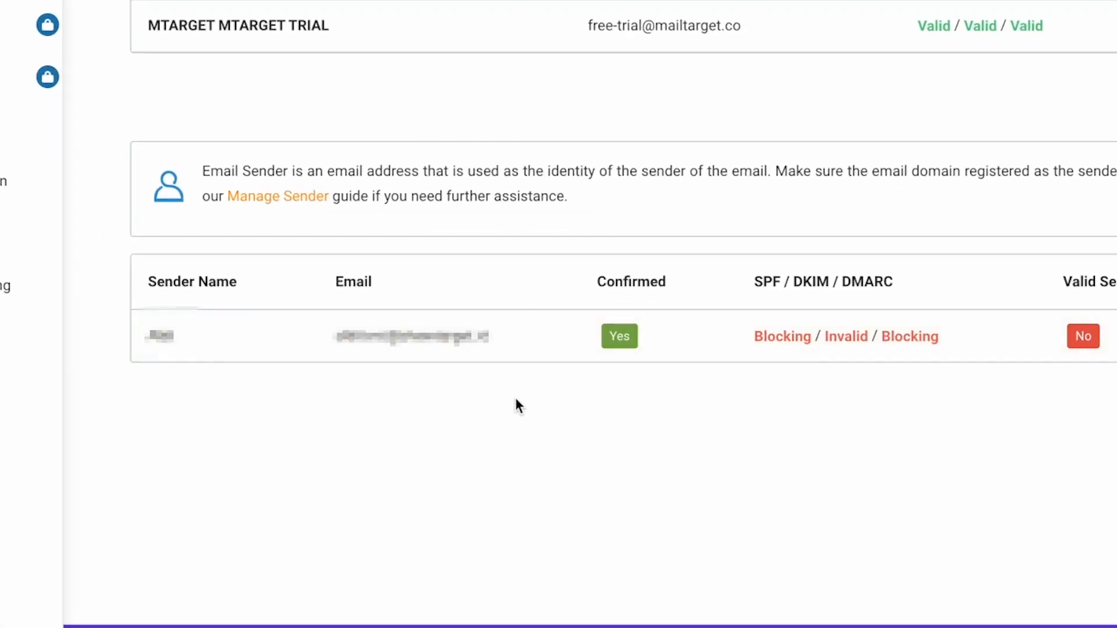
View the sender's validation details listing the SPF, DKIM and DMARC records for showtarget.id
{"action": "scroll", "scroll_direction": "right", "scroll_amount": 3}
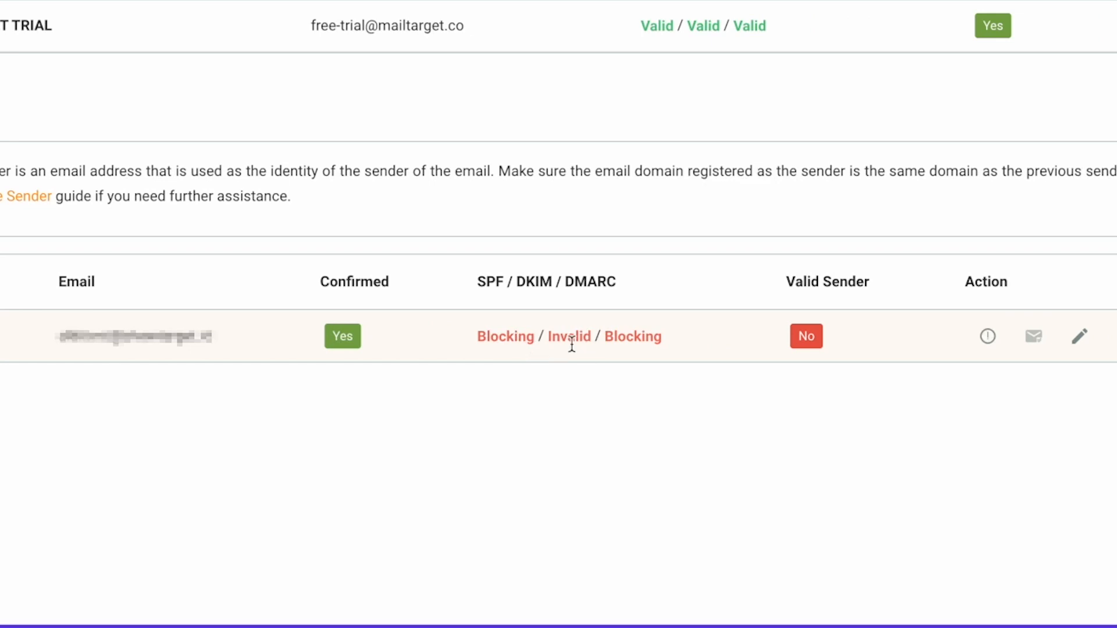
{"action": "mouse_move", "coordinate": [842, 364]}
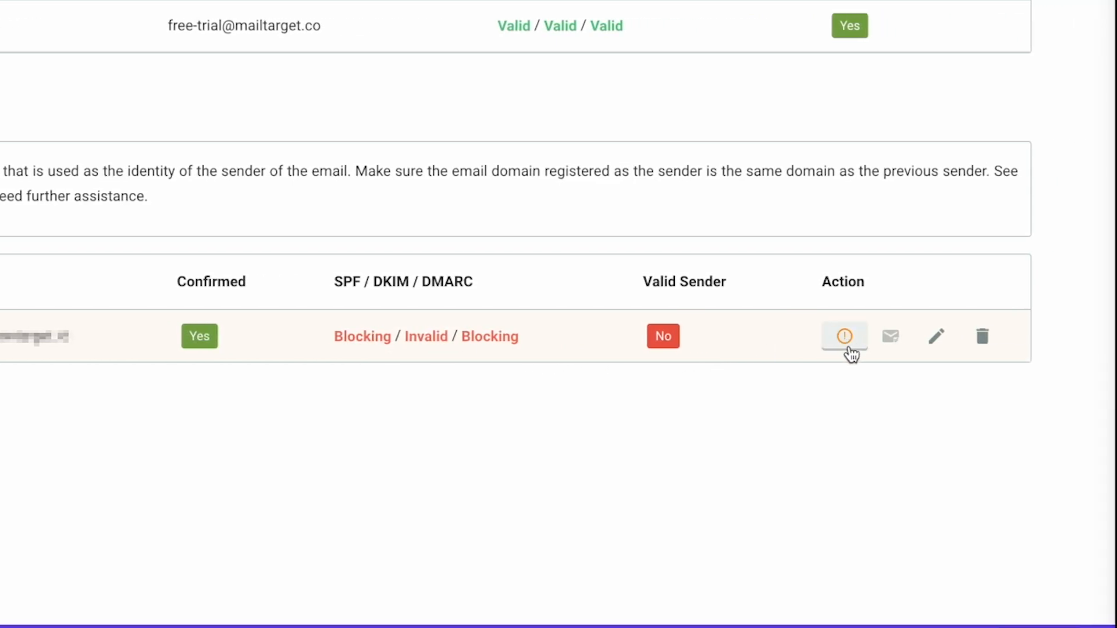
{"action": "left_click", "coordinate": [844, 336]}
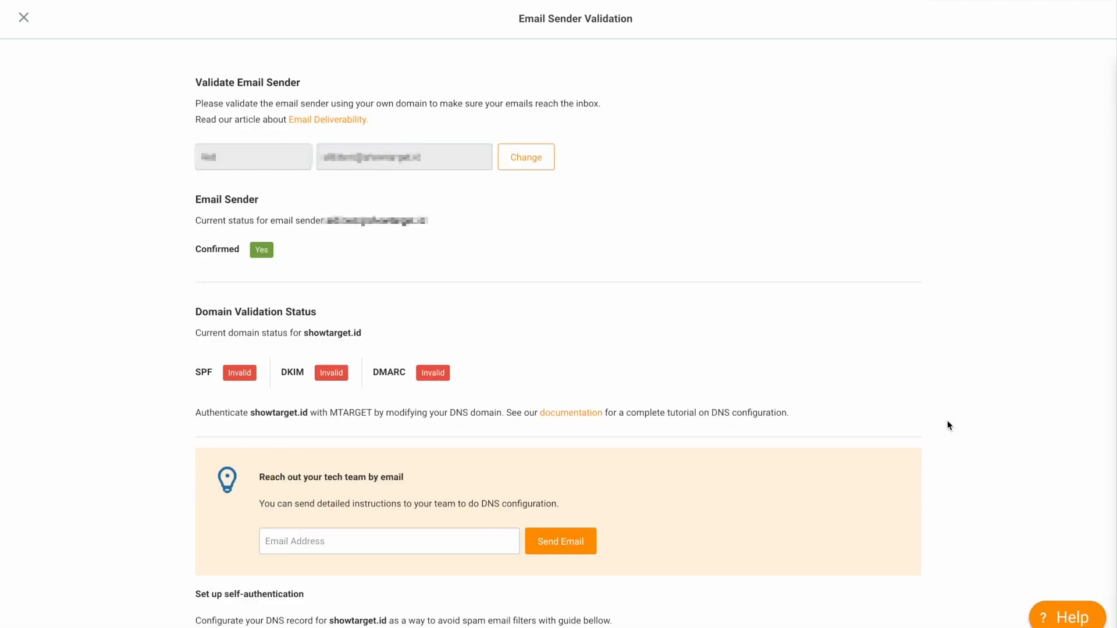
{"action": "scroll", "scroll_direction": "down", "scroll_amount": 3}
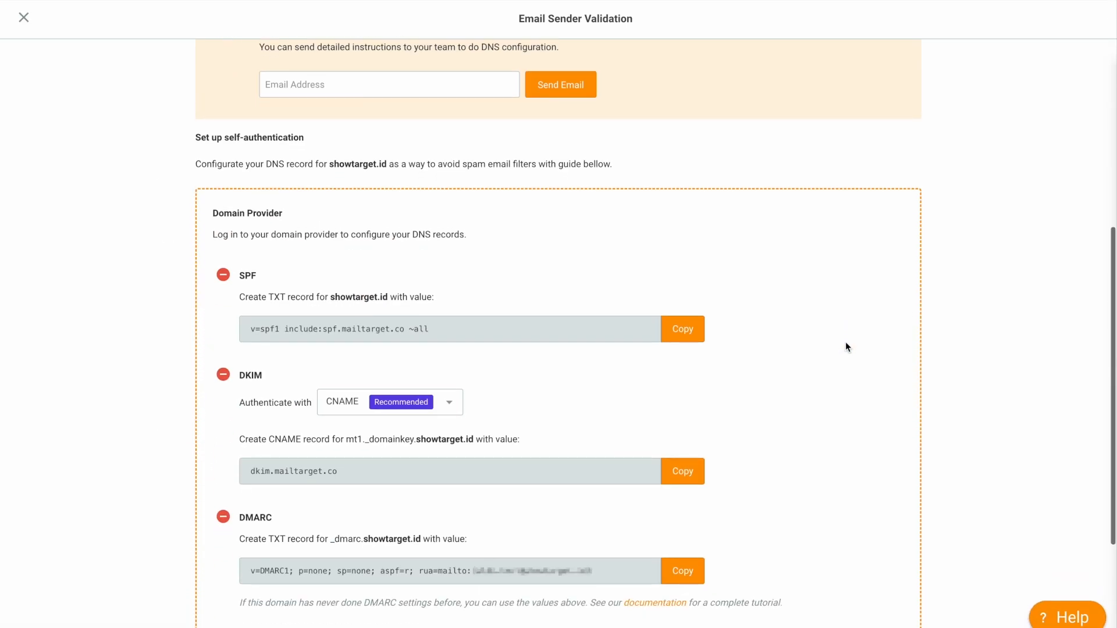
{"action": "scroll", "scroll_direction": "down", "scroll_amount": 3}
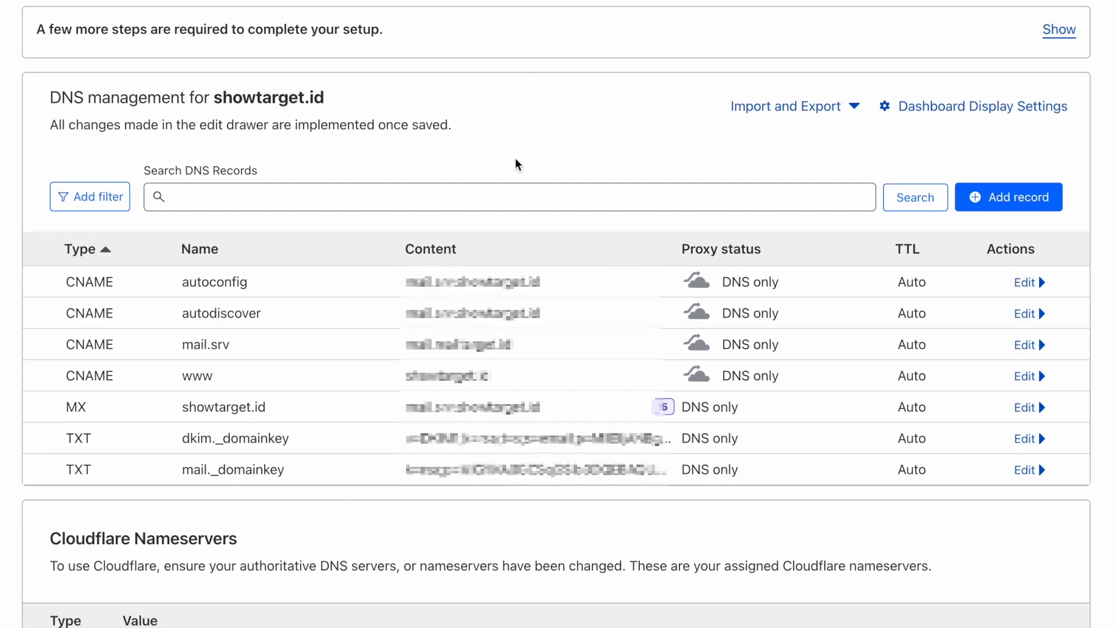
Save a root (@) TXT record with value v=spf1 include:spf.mailtarget.co ~all
{"action": "left_click", "coordinate": [1008, 198]}
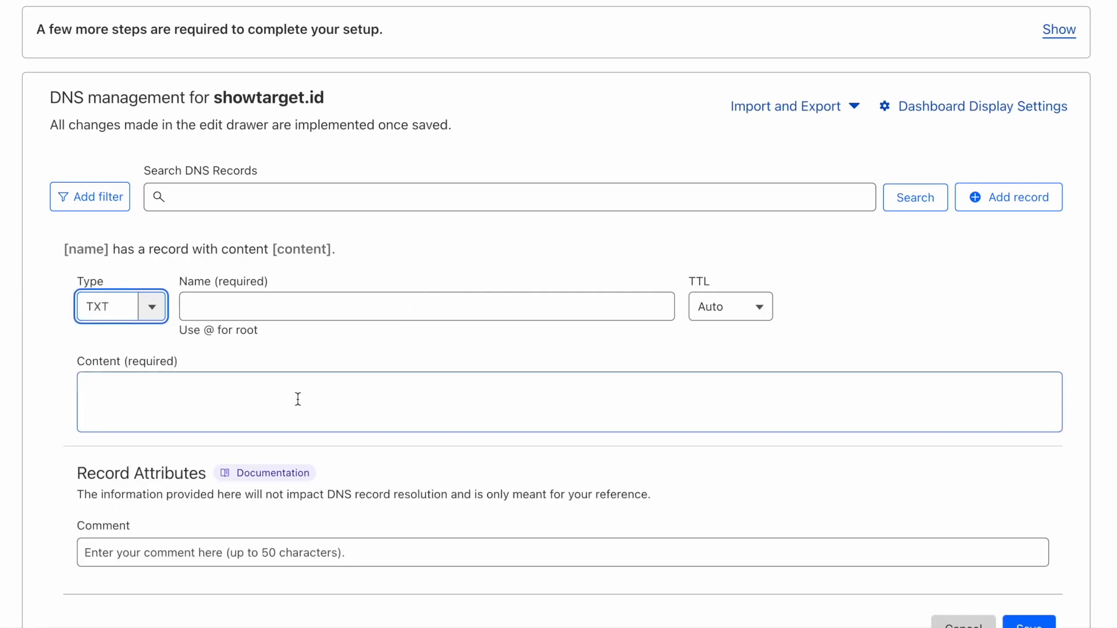
{"action": "type", "text": "@"}
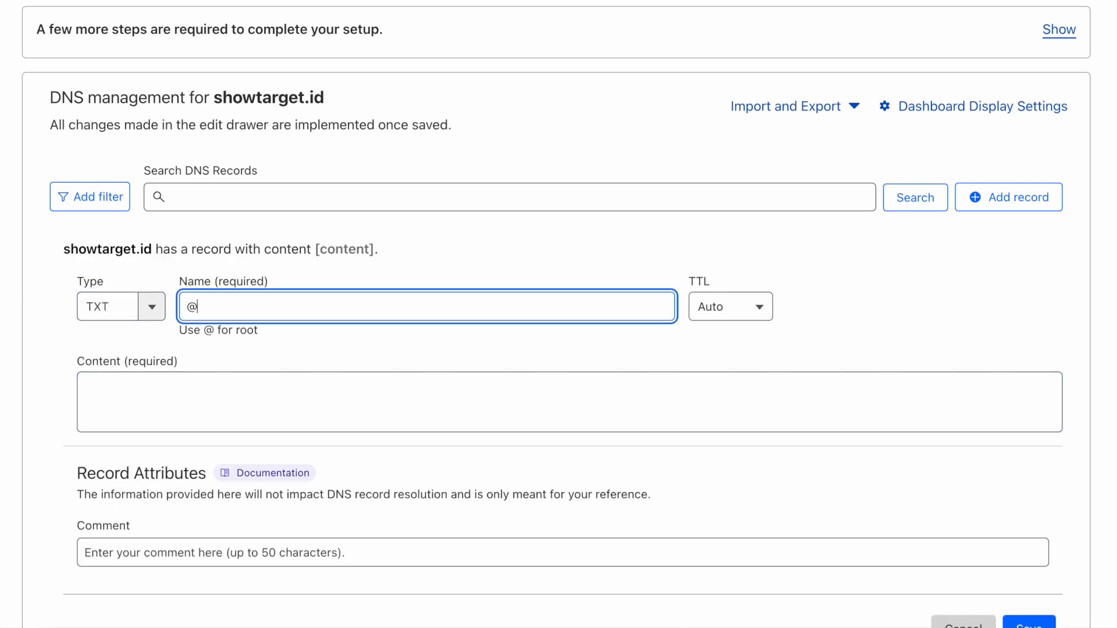
{"action": "type", "text": "v=spf1 include:spf.mailtarget.co ~all"}
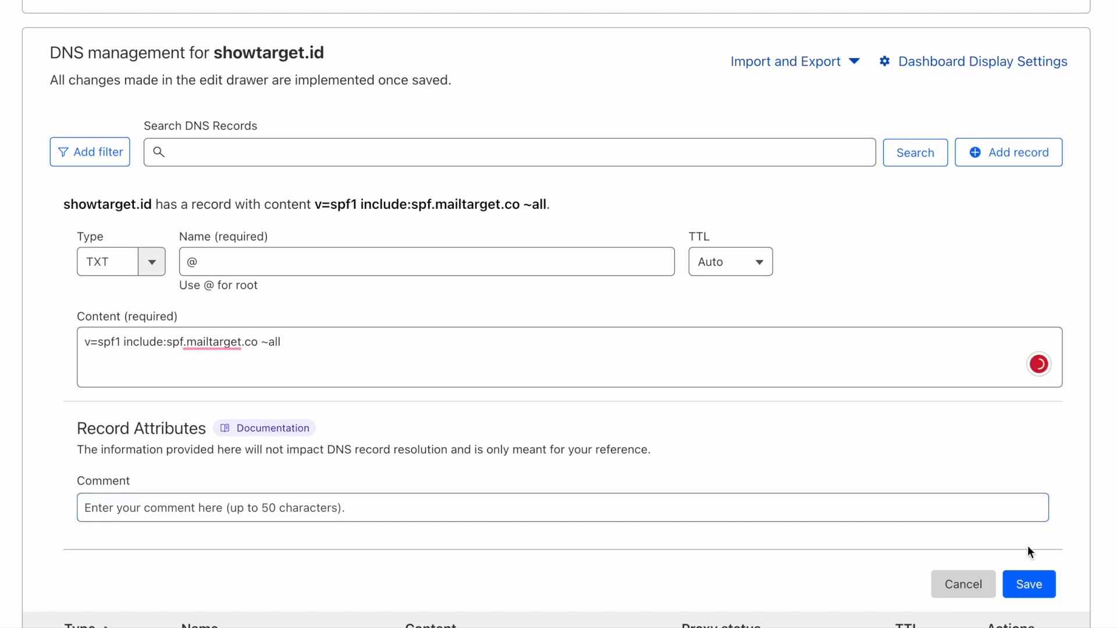
{"action": "left_click", "coordinate": [1028, 584]}
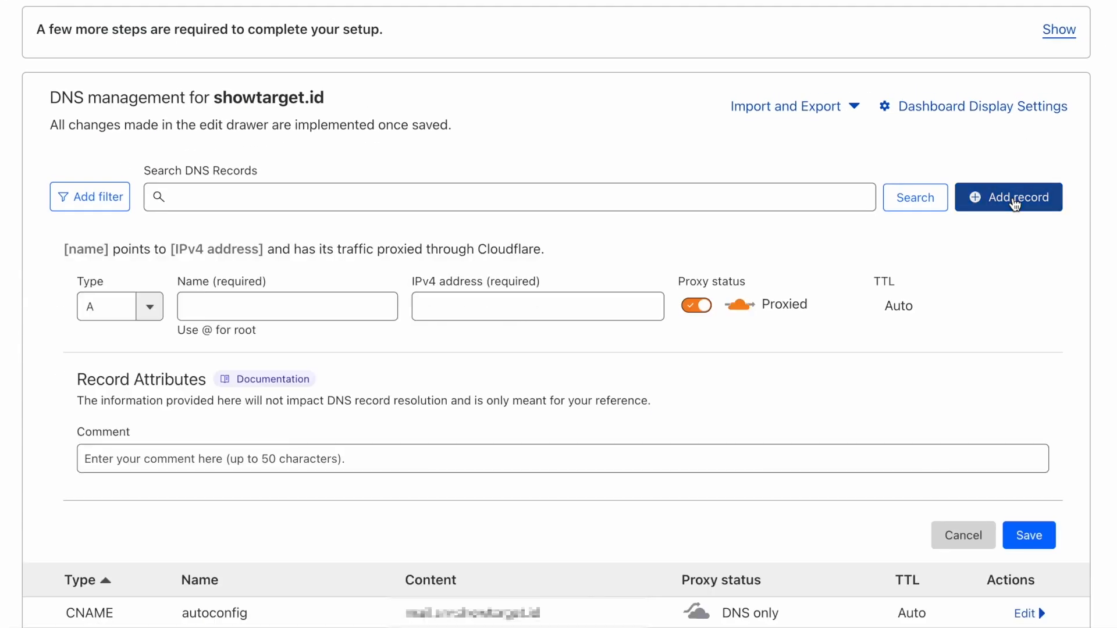
Start a CNAME record for mt1._domainkey.showtarget.id to dkim.mailtarget.co set to DNS only
{"action": "left_click", "coordinate": [119, 305]}
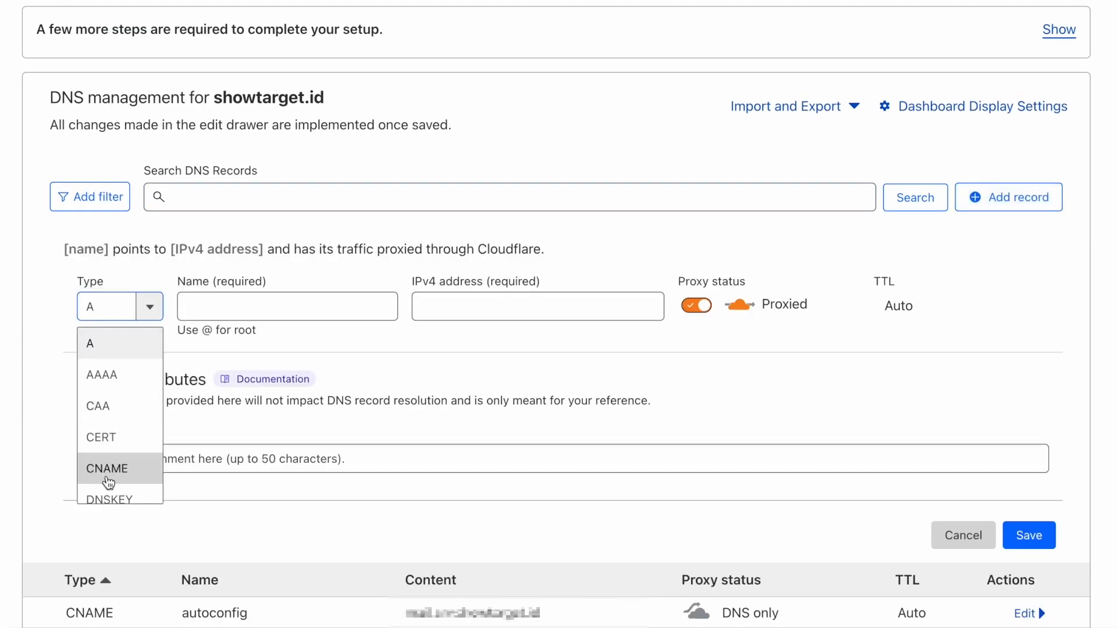
{"action": "left_click", "coordinate": [107, 468]}
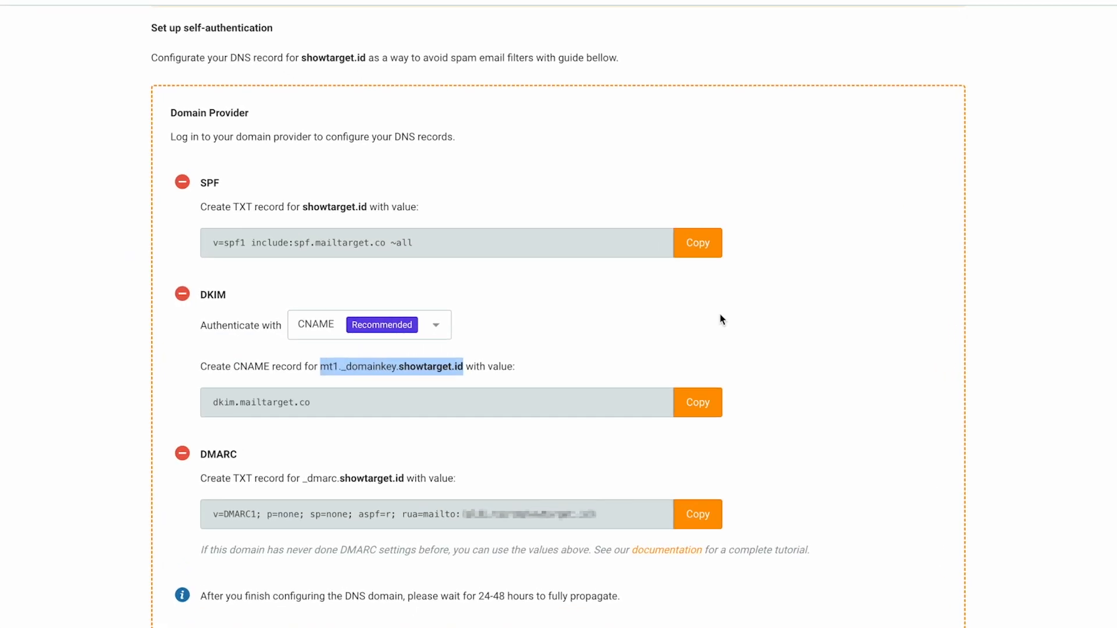
{"action": "scroll", "scroll_direction": "down", "scroll_amount": 3}
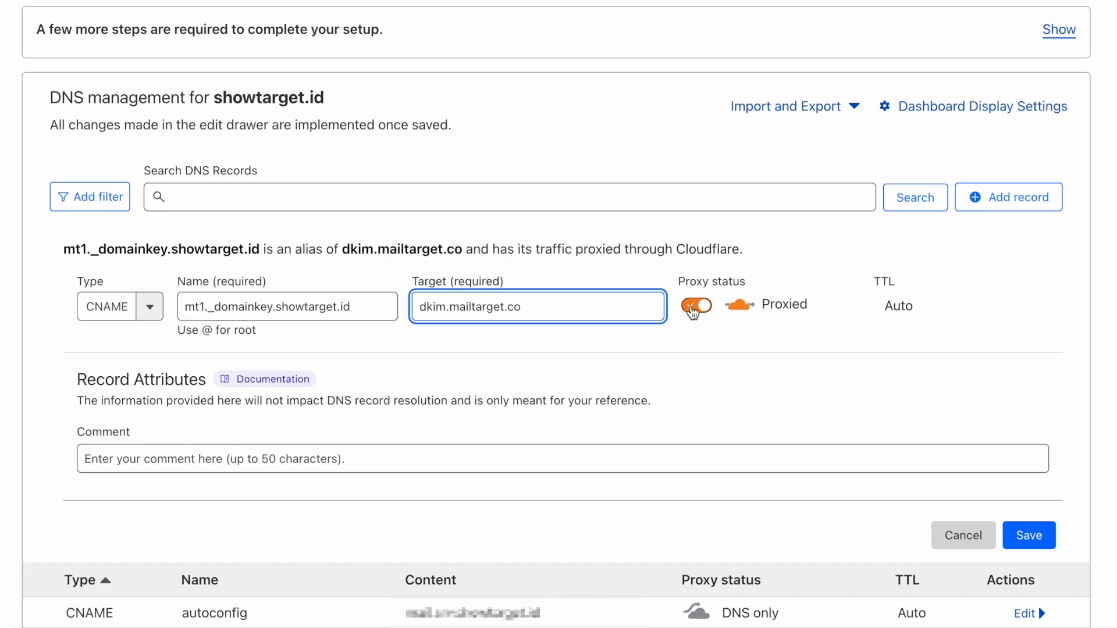
{"action": "left_click", "coordinate": [696, 304]}
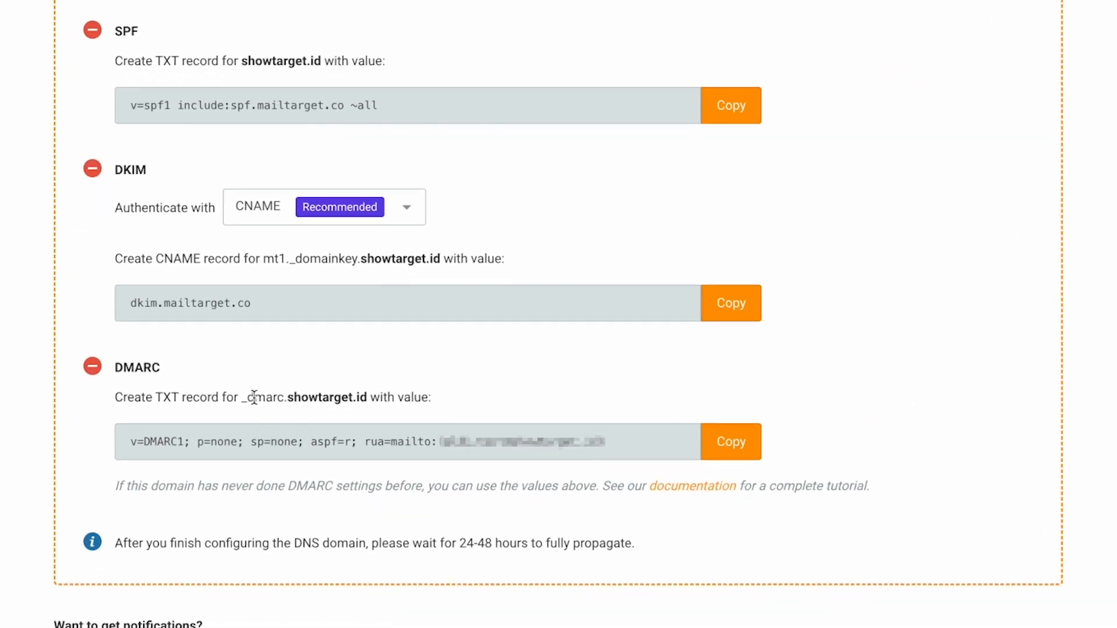
{"action": "left_click_drag", "start_coordinate": [241, 396], "coordinate": [367, 396]}
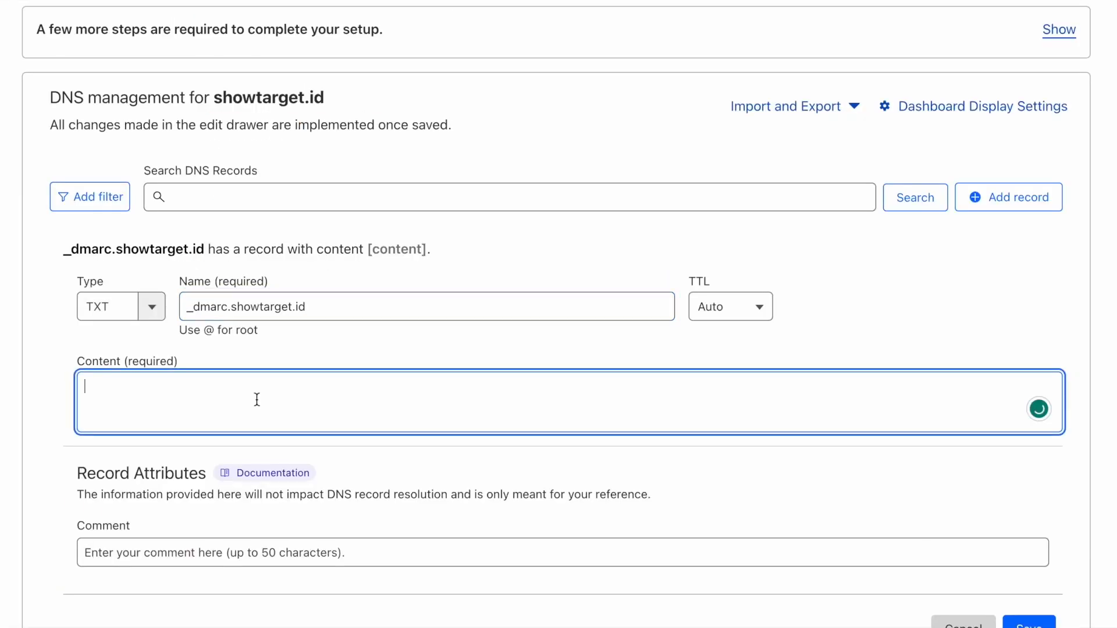
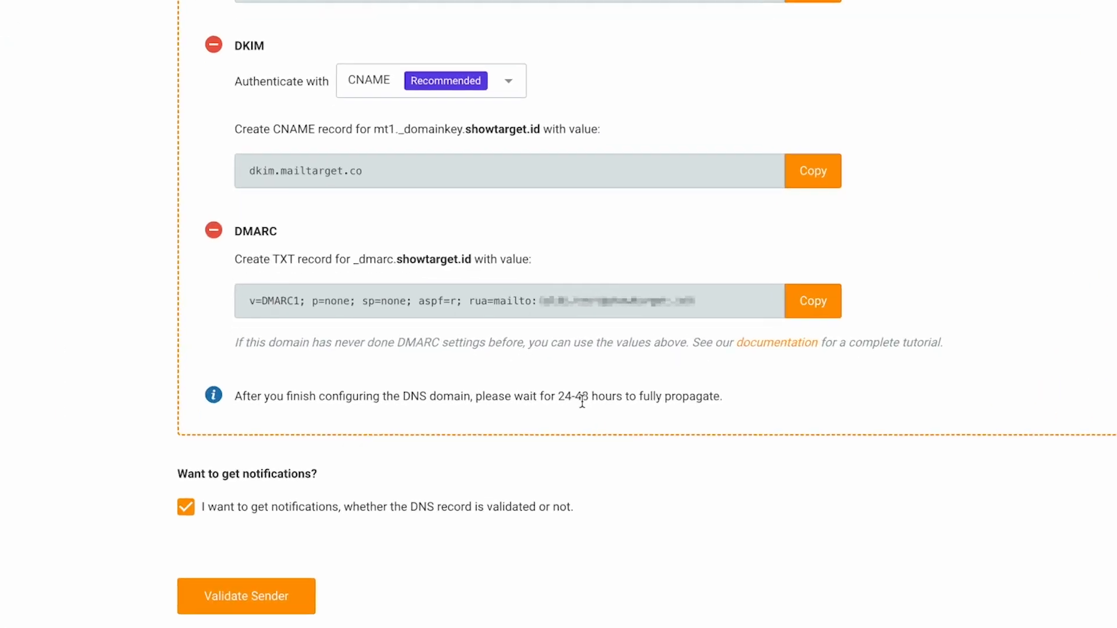
Run Validate Sender repeatedly until SPF, DKIM and DMARC all show Valid, then close the window
{"action": "scroll", "scroll_direction": "down", "scroll_amount": 3}
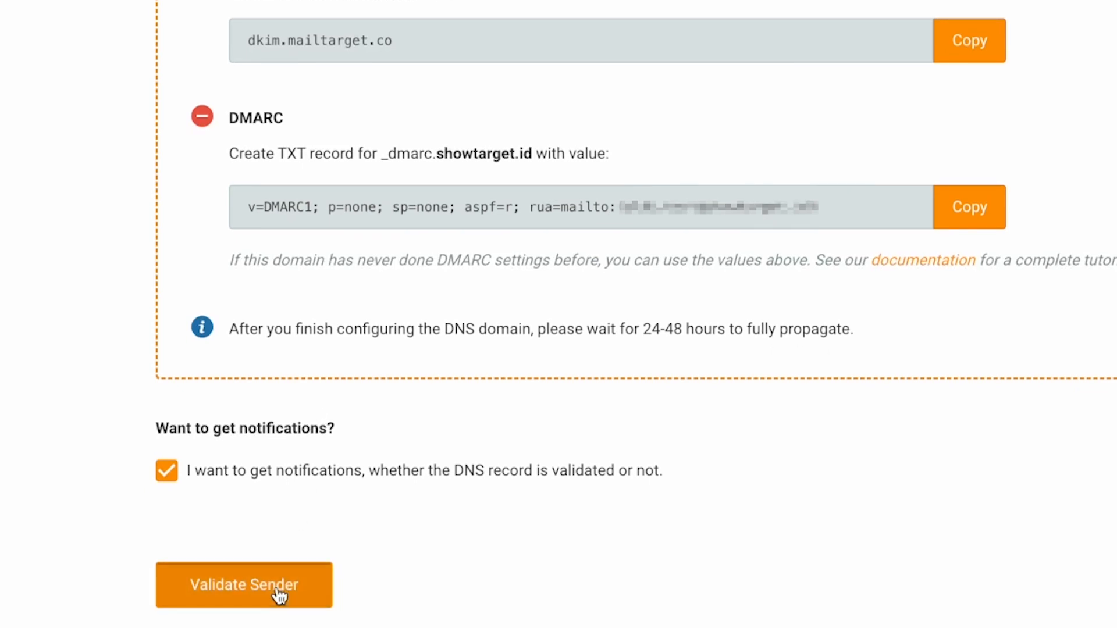
{"action": "left_click", "coordinate": [243, 584]}
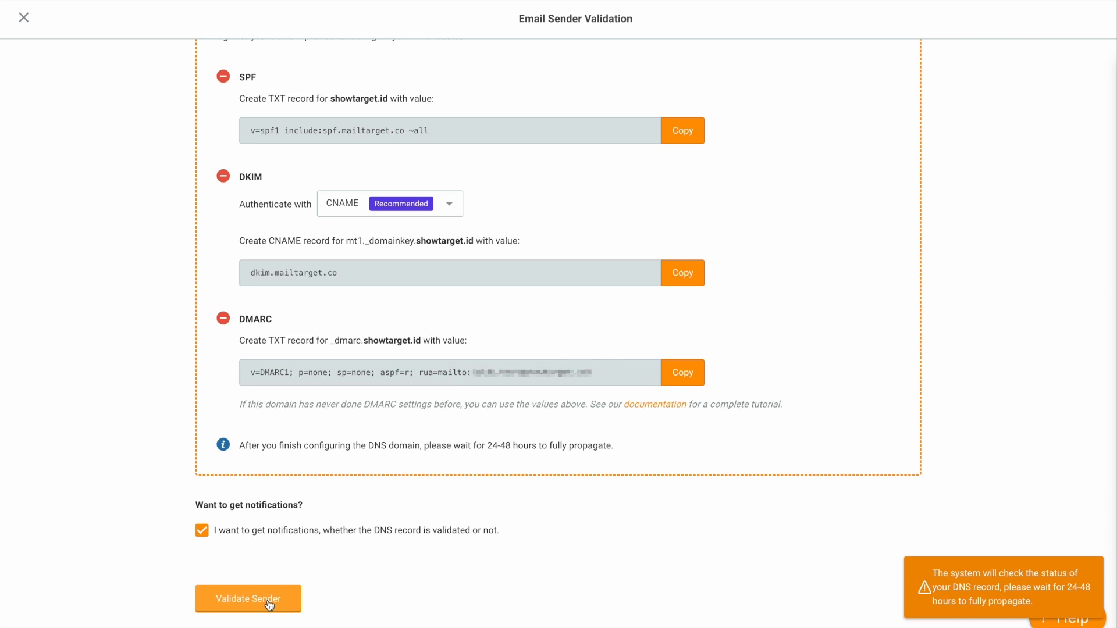
{"action": "mouse_move", "coordinate": [286, 592]}
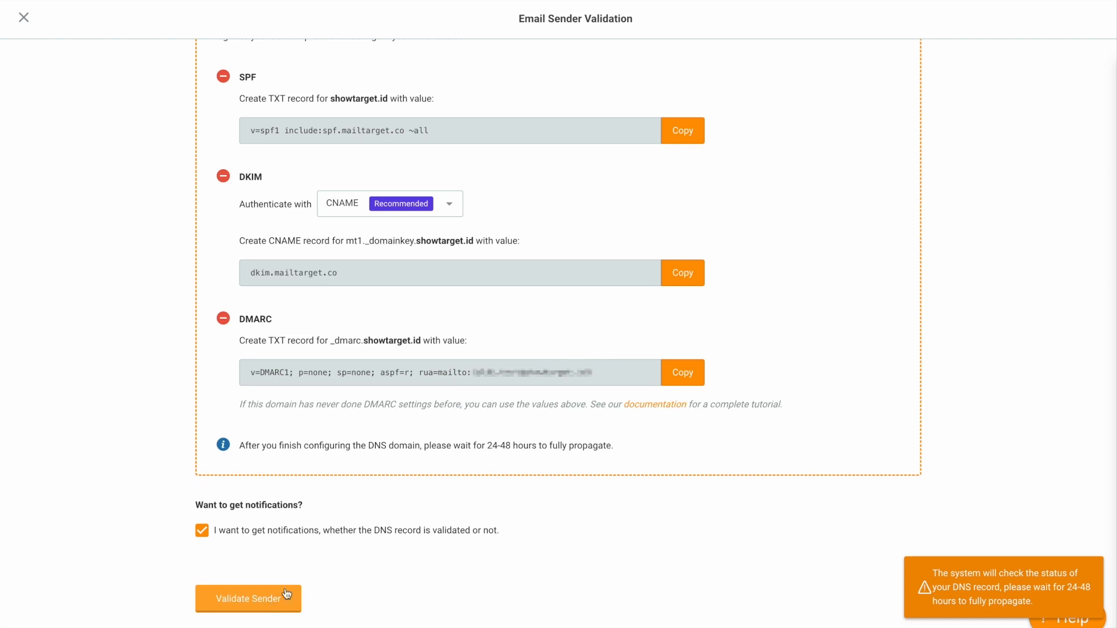
{"action": "left_click", "coordinate": [248, 598]}
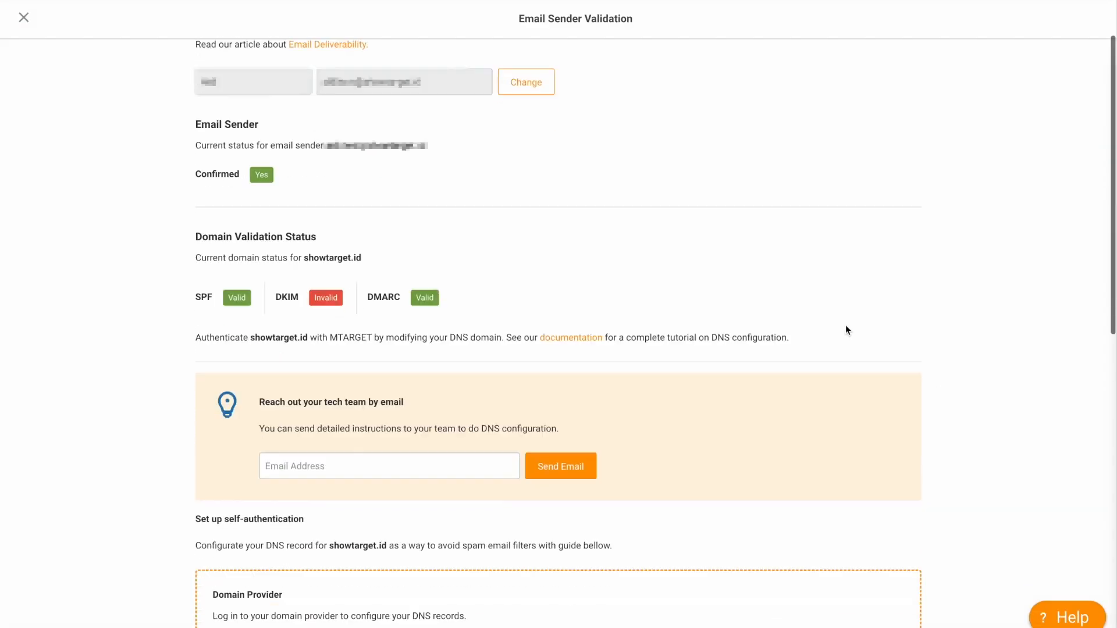
{"action": "scroll", "scroll_direction": "down", "scroll_amount": 3}
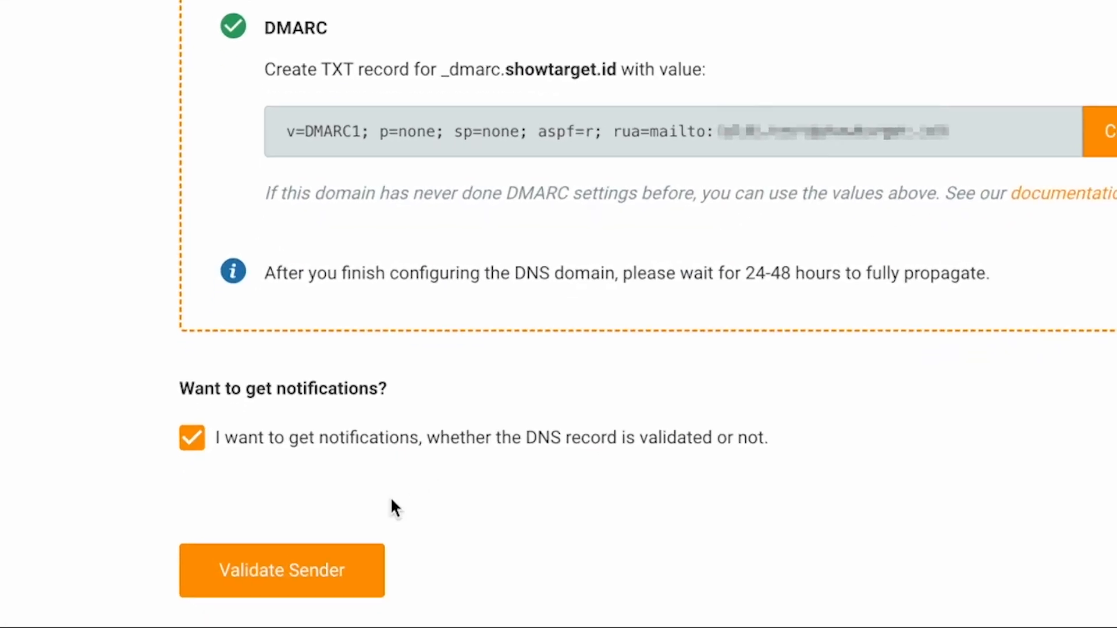
{"action": "left_click", "coordinate": [282, 570]}
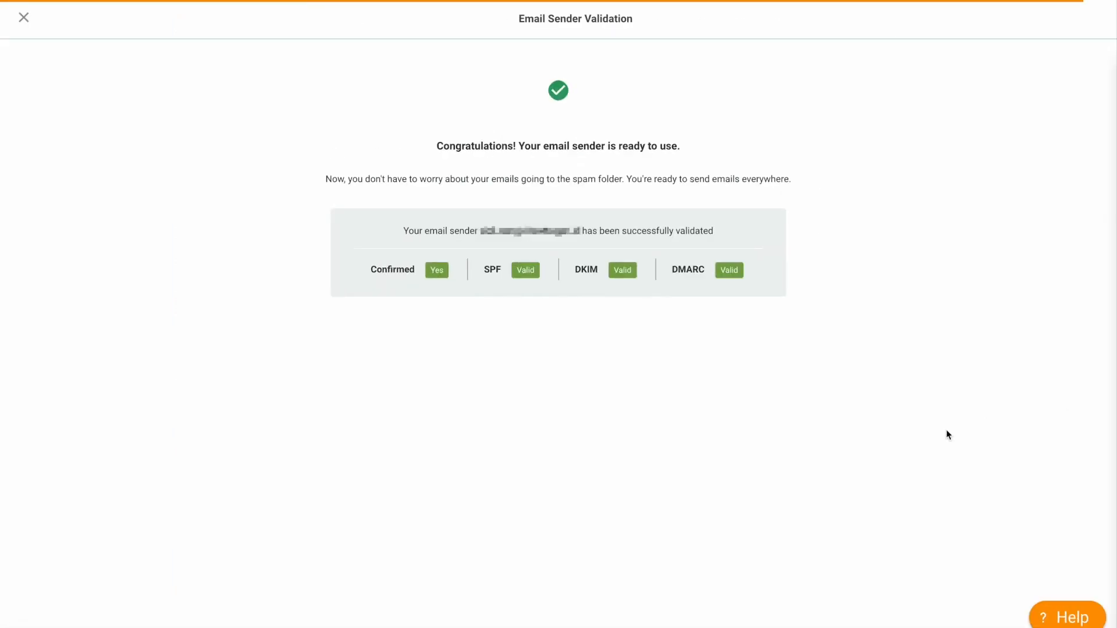
{"action": "mouse_move", "coordinate": [754, 306]}
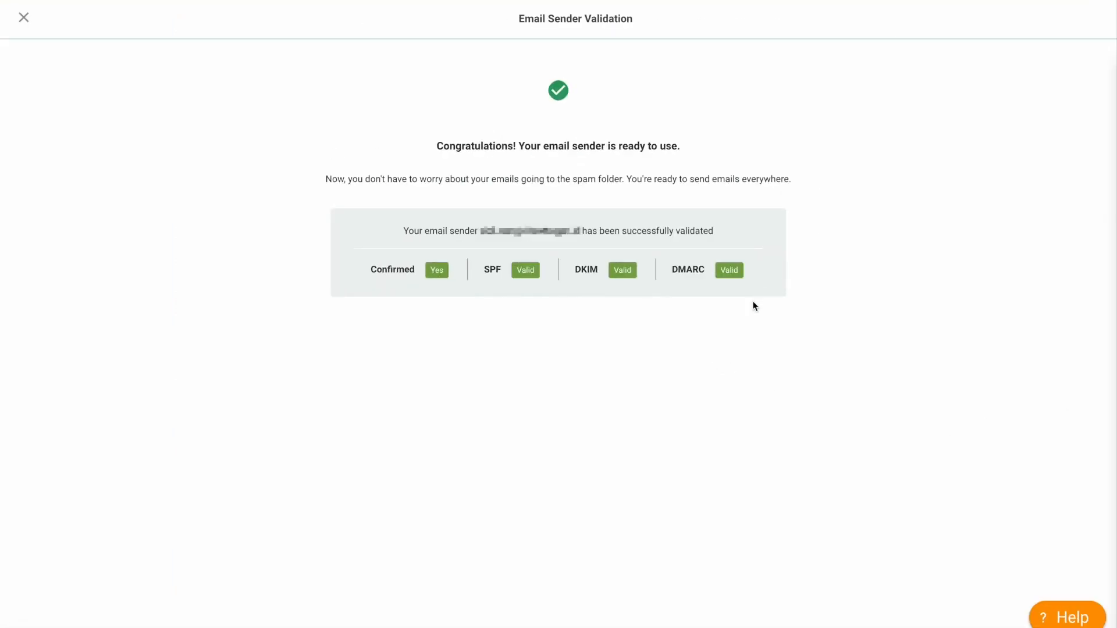
{"action": "left_click", "coordinate": [23, 17]}
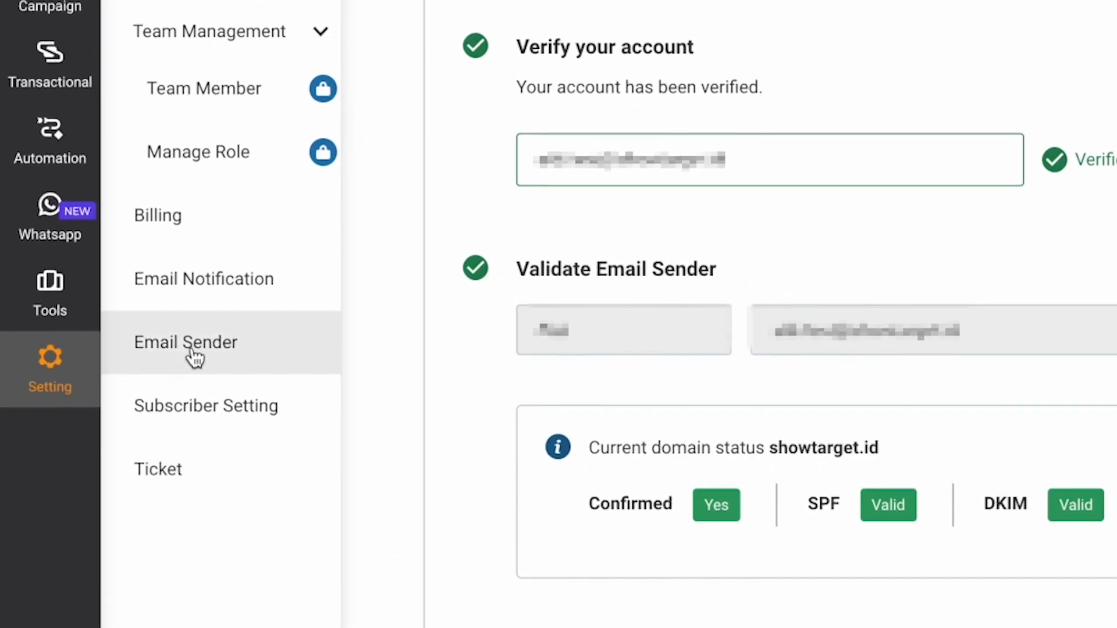
Delete the validated sender from Setting > Email Sender and confirm the deletion
{"action": "left_click", "coordinate": [185, 342]}
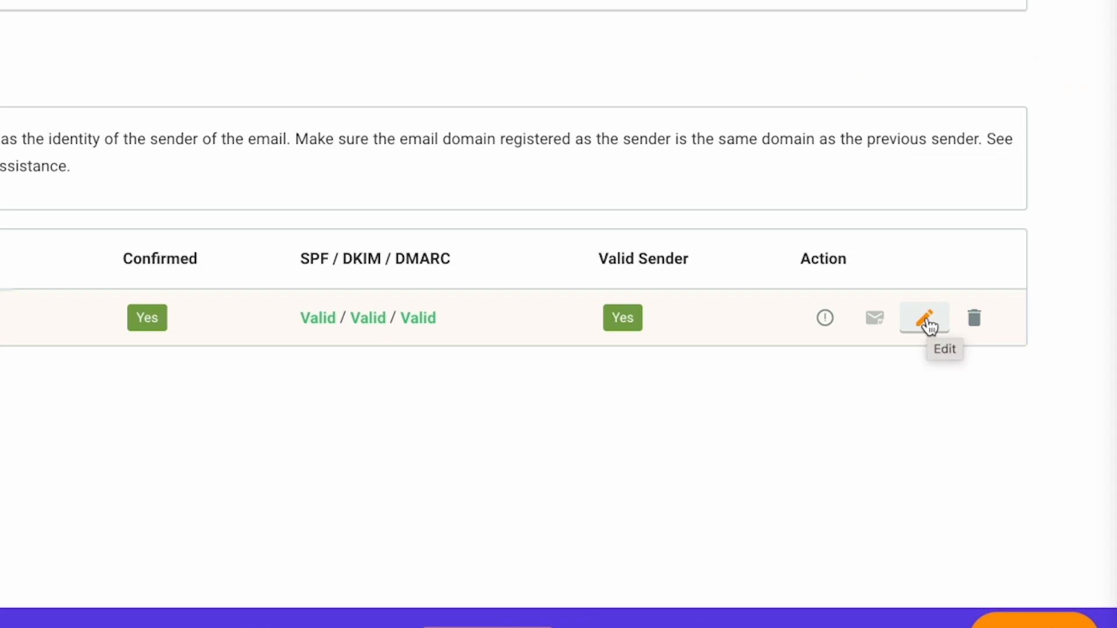
{"action": "left_click", "coordinate": [923, 318]}
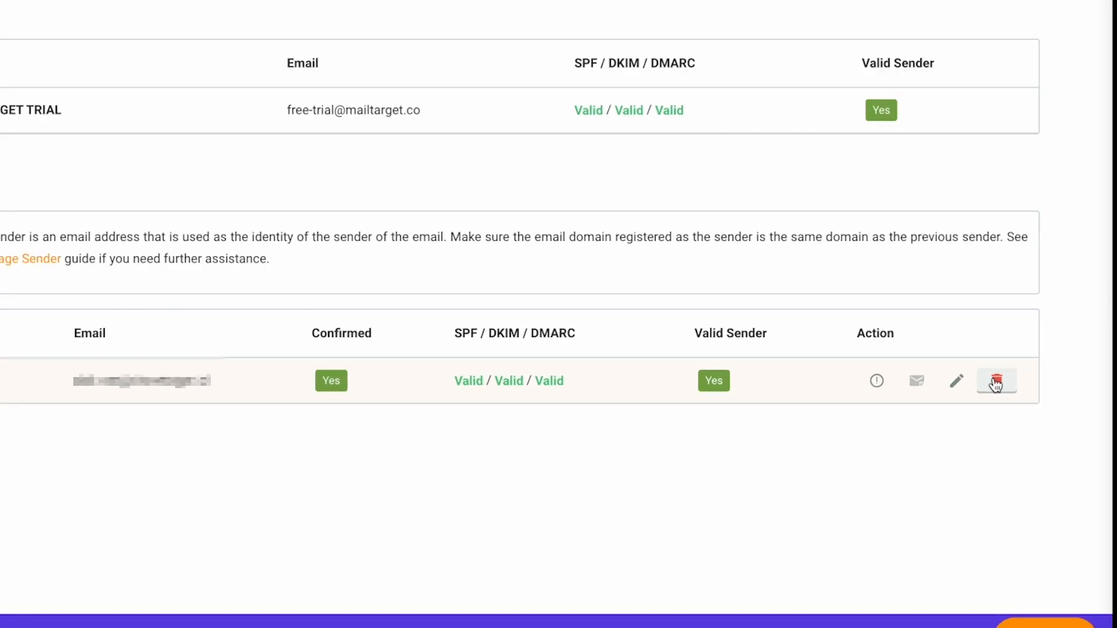
{"action": "left_click", "coordinate": [996, 380]}
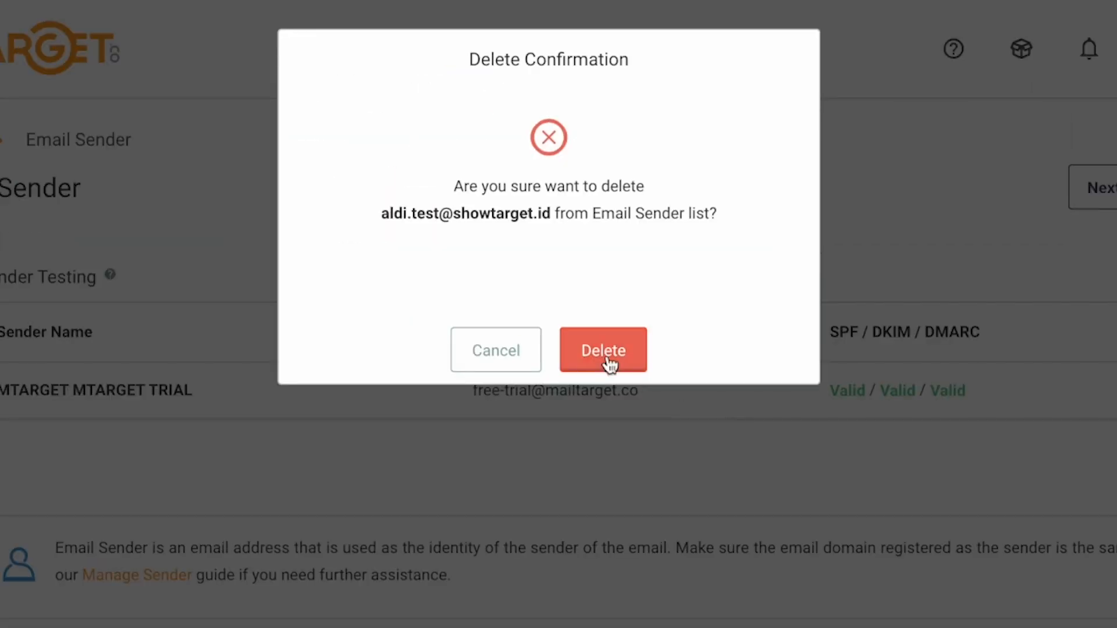
{"action": "left_click", "coordinate": [603, 350]}
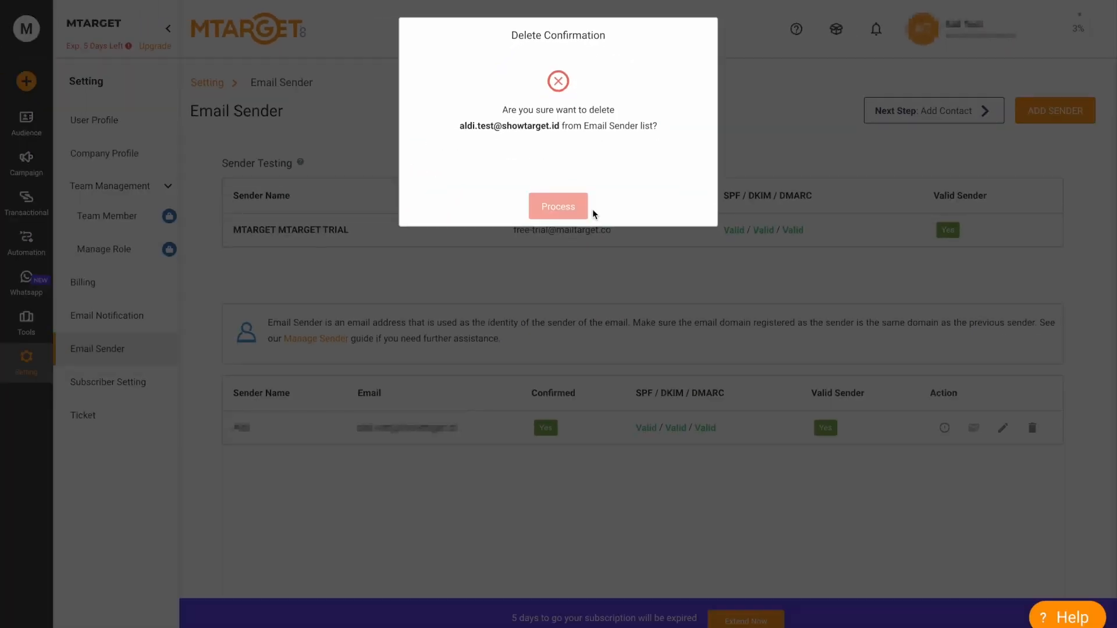
{"action": "left_click", "coordinate": [557, 206]}
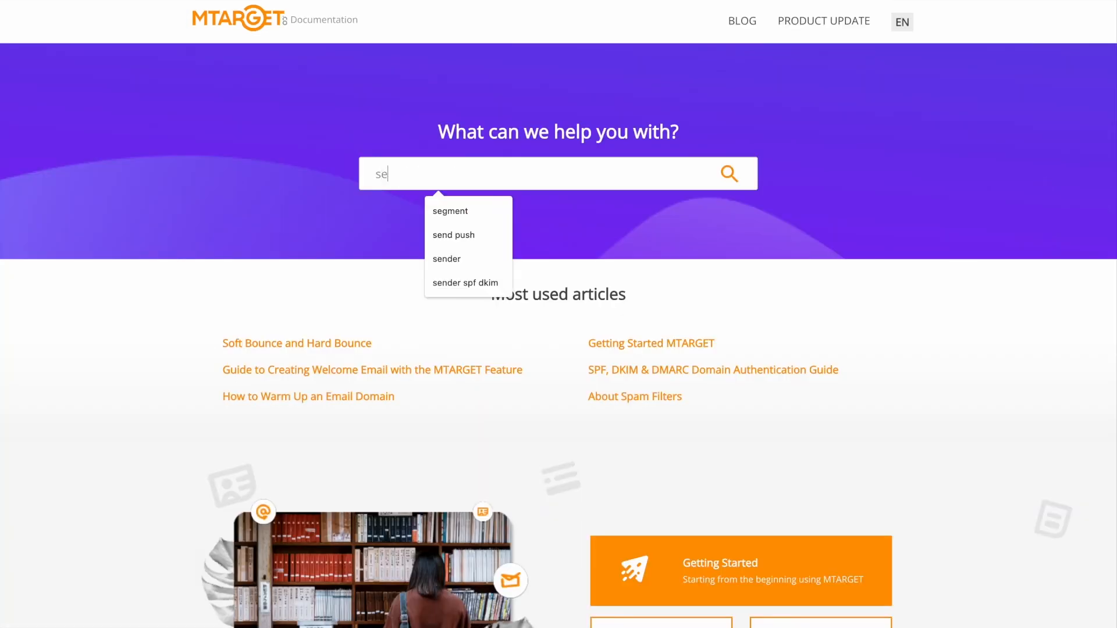
Open the SPF, DKIM & DMARC Domain Authentication Guide and scroll through it
{"action": "left_click", "coordinate": [465, 282]}
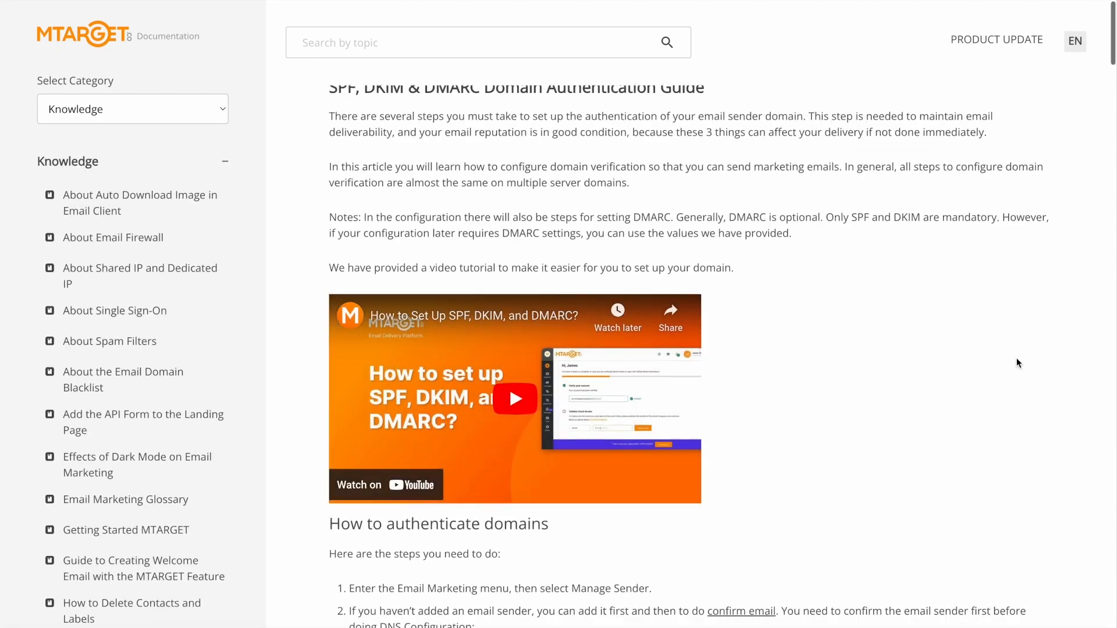
{"action": "scroll", "scroll_direction": "down", "scroll_amount": 3}
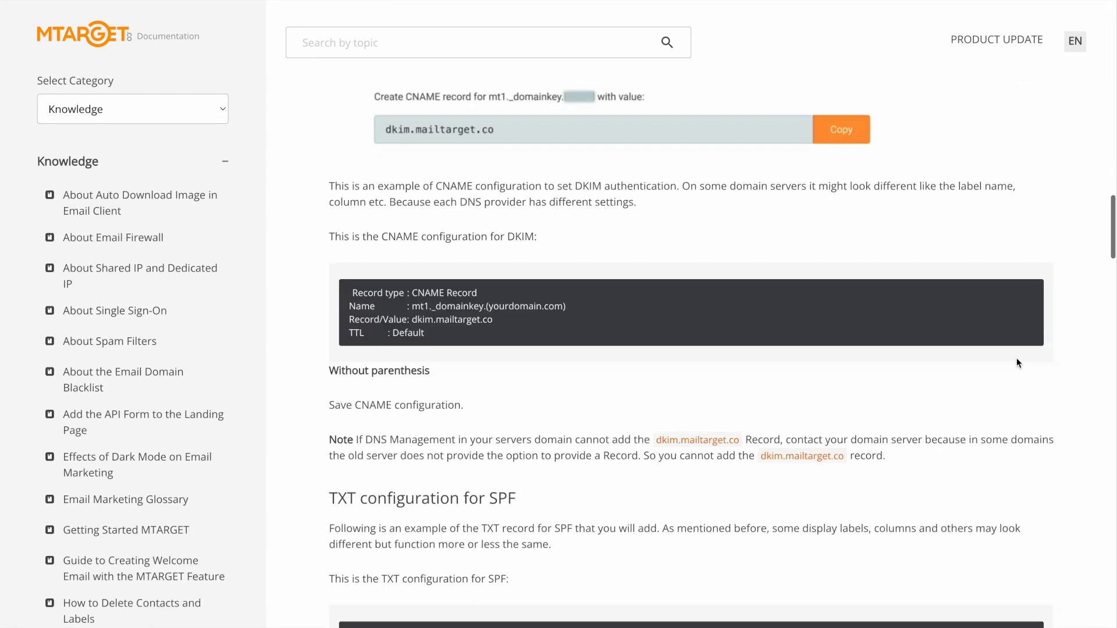